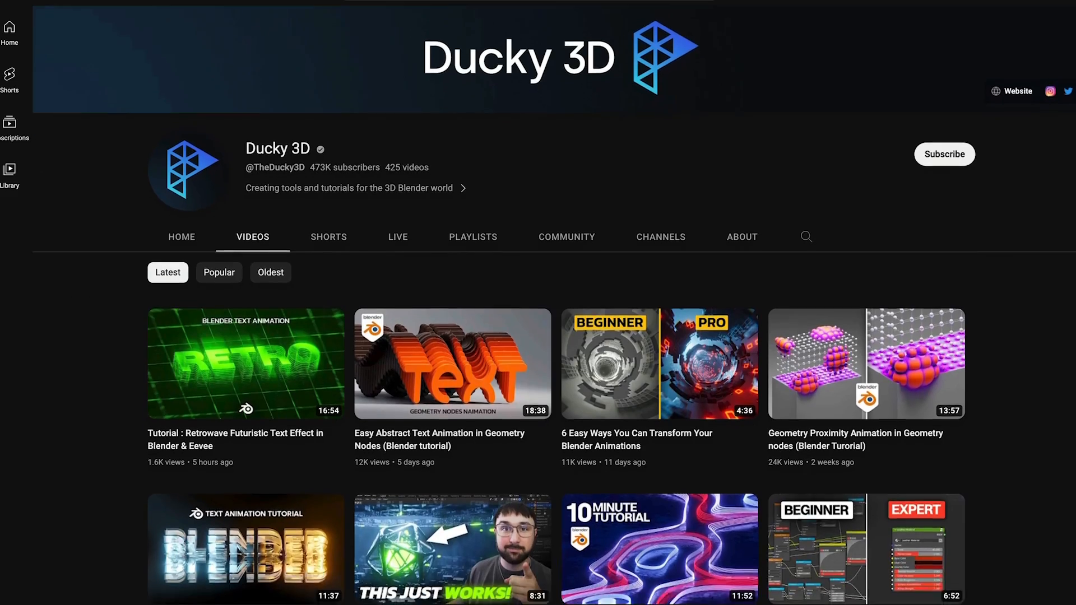
scroll("down", 3)
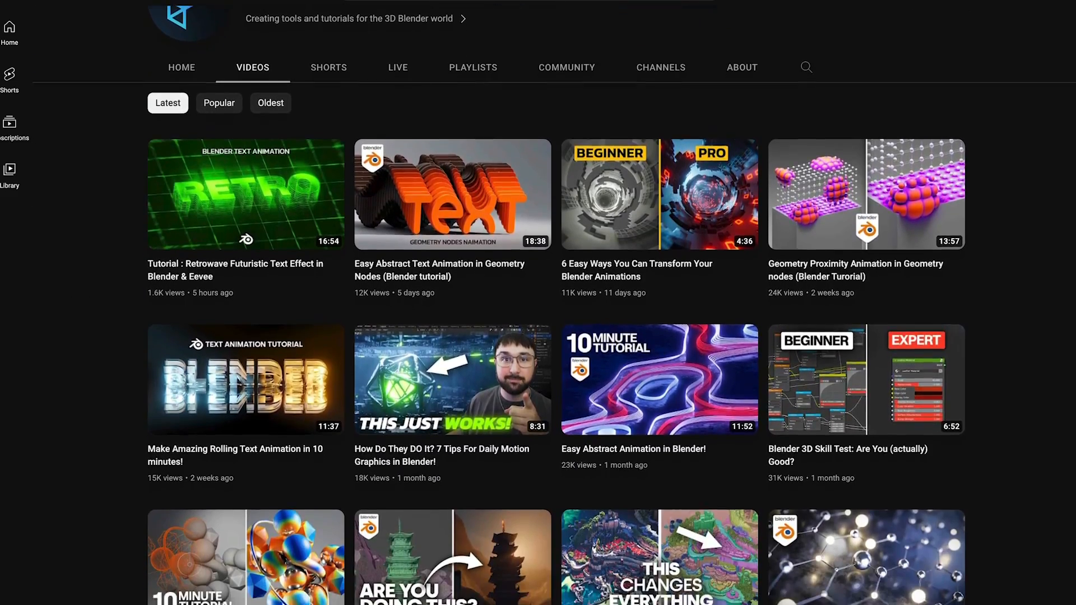